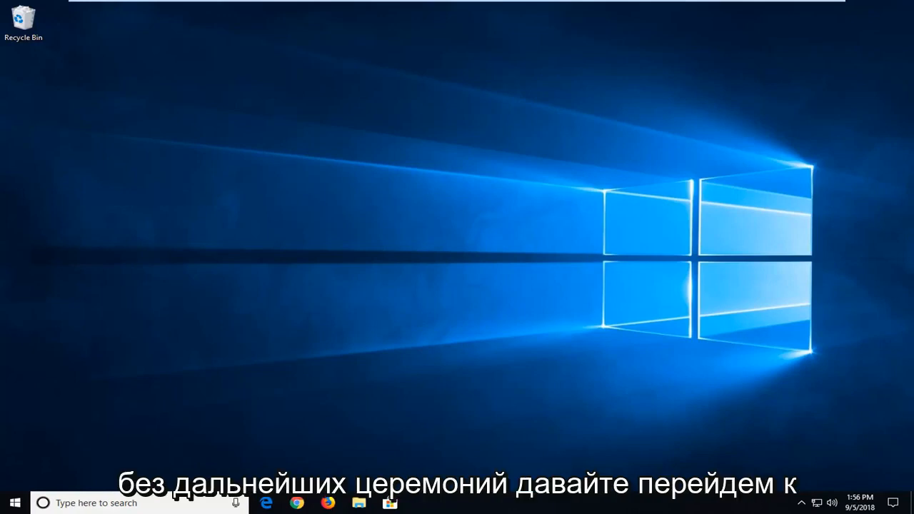
pyautogui.moveTo(477, 275)
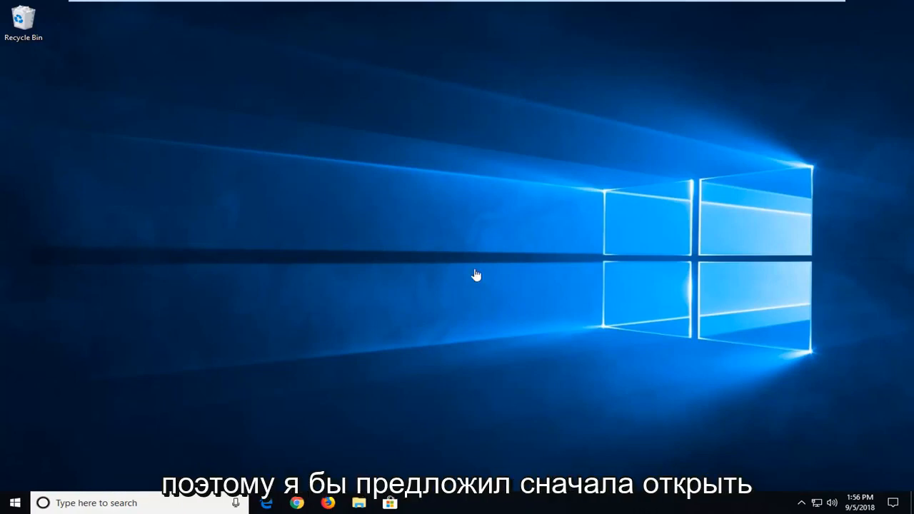
pyautogui.moveTo(4, 475)
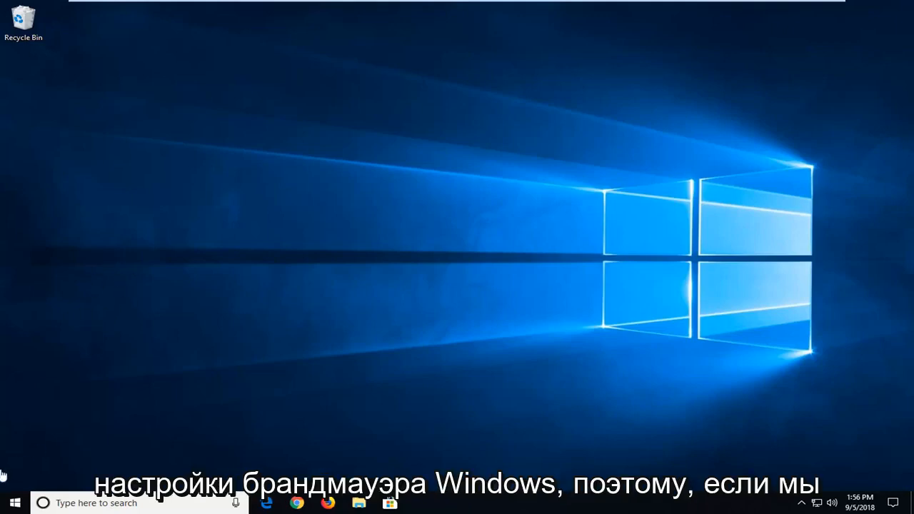
# - Search the Start menu for 'windows firewall'
pyautogui.click(14, 502)
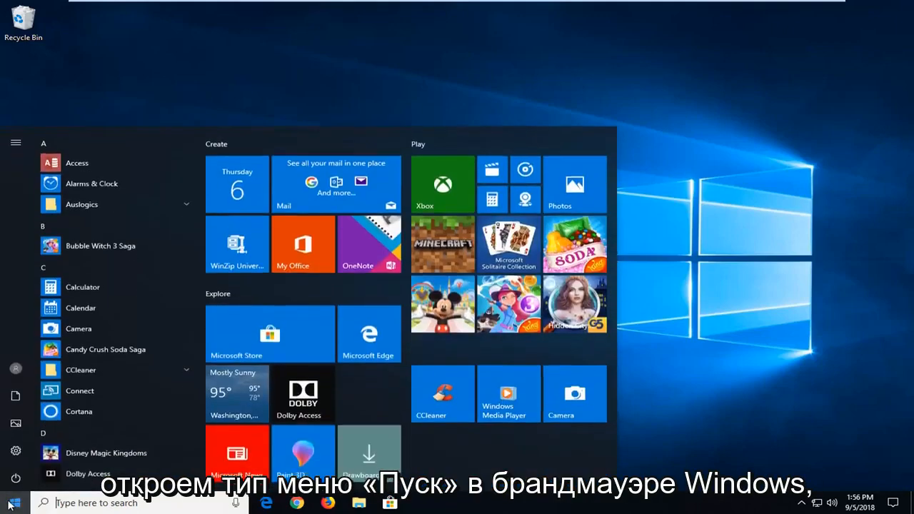
pyautogui.write('windows fire')
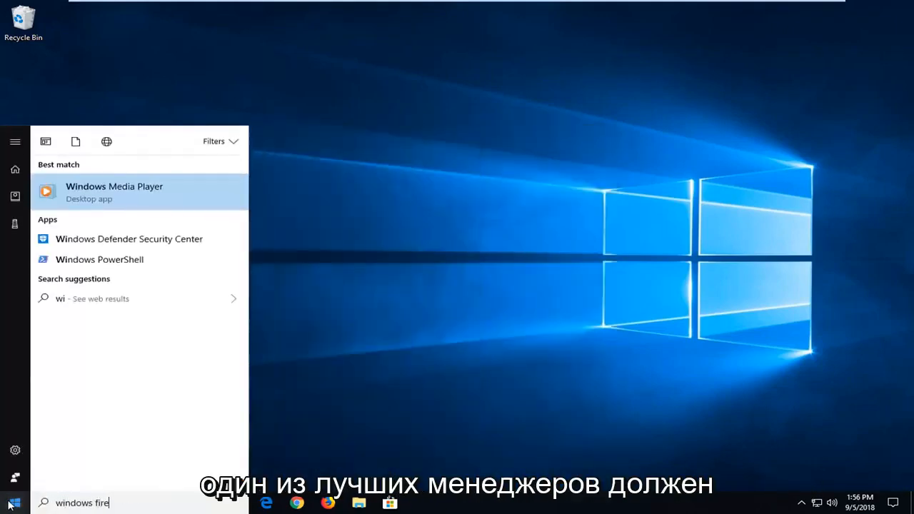
pyautogui.write('wall')
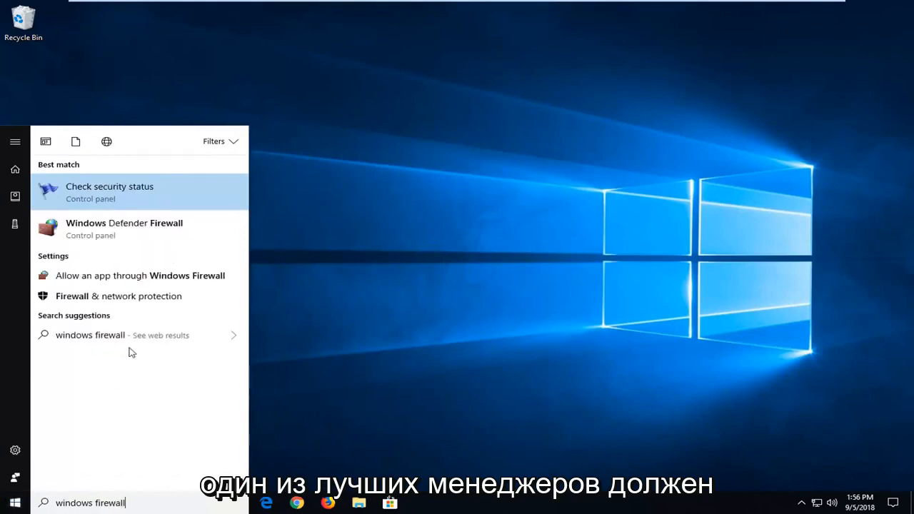
pyautogui.moveTo(131, 236)
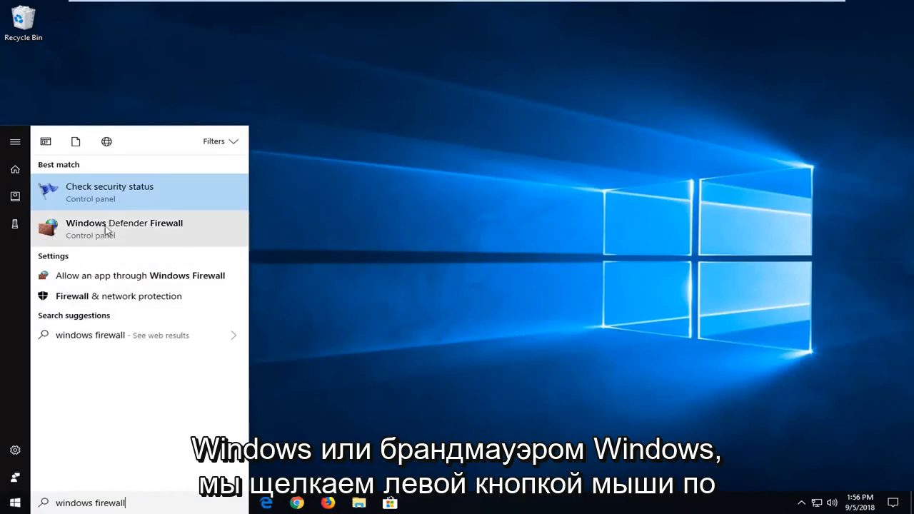
# - Open Windows Defender Firewall from the results, then its Advanced settings console
pyautogui.click(124, 223)
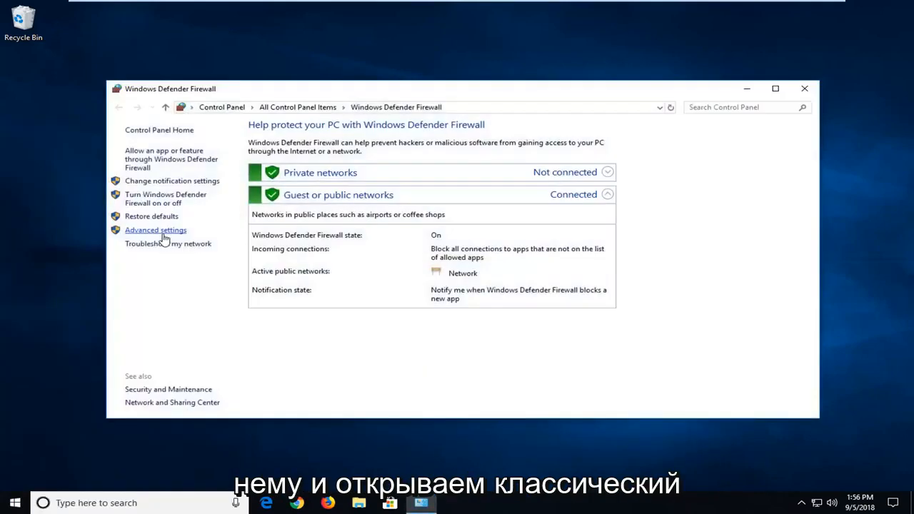
pyautogui.moveTo(592, 345)
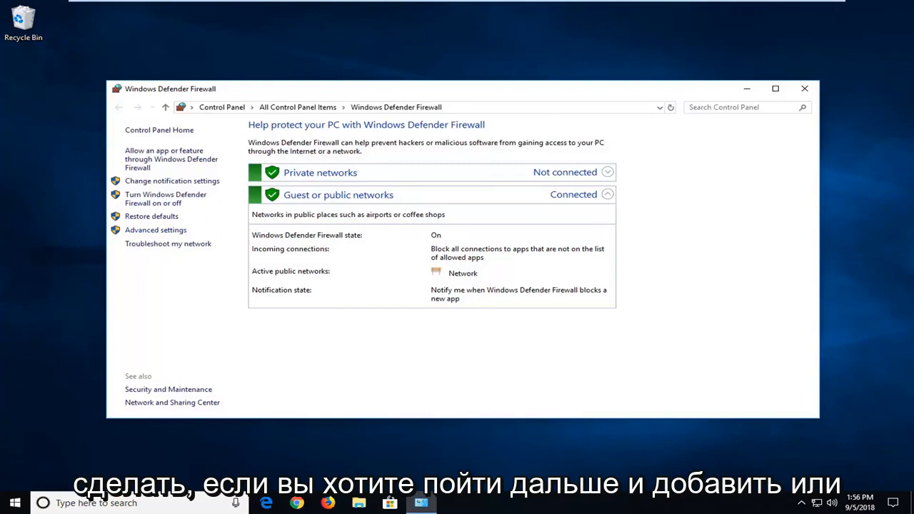
pyautogui.moveTo(155, 230)
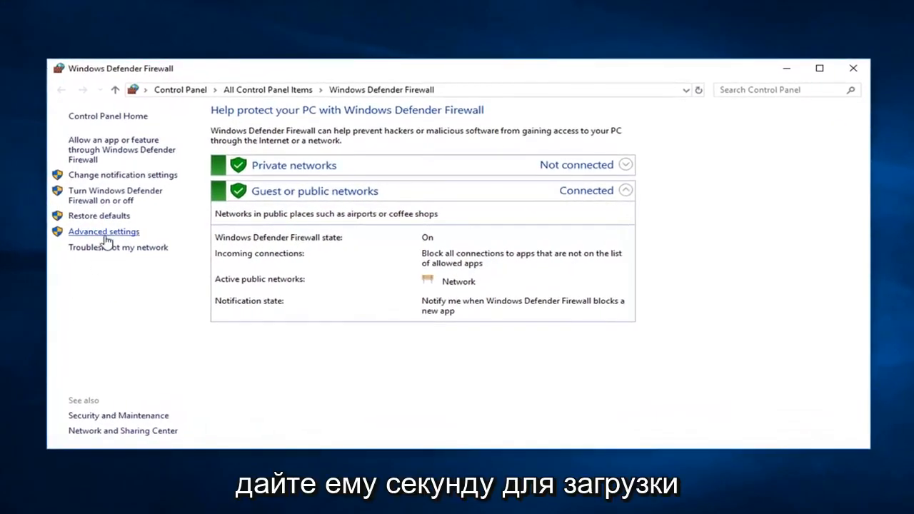
pyautogui.click(104, 231)
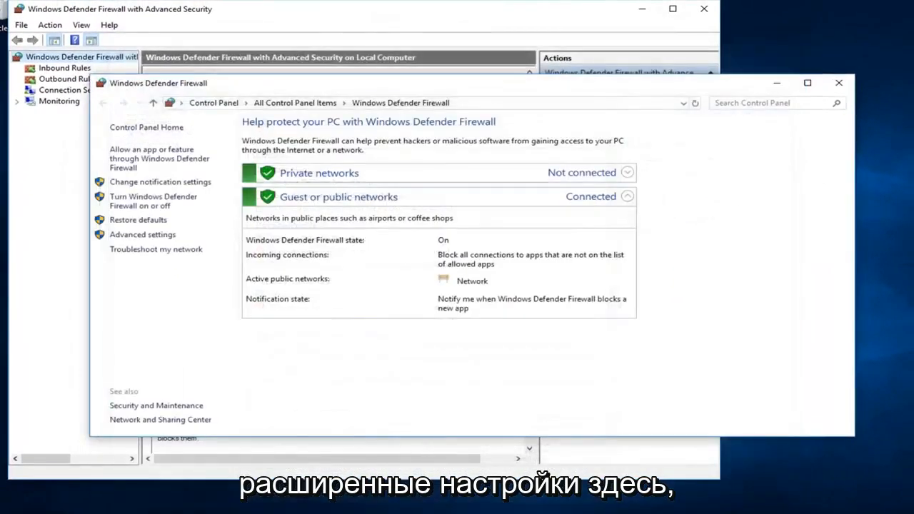
# - Bring the Advanced Security console forward and show the Inbound Rules list
pyautogui.click(143, 235)
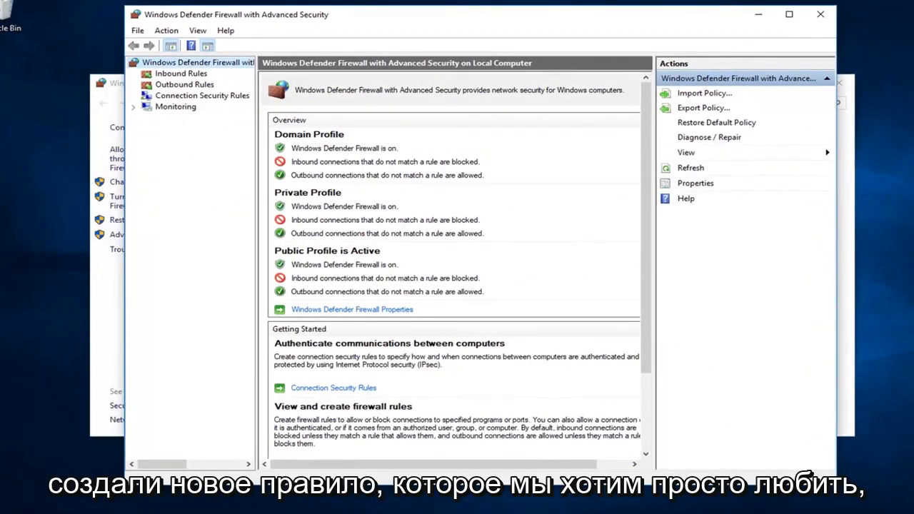
pyautogui.moveTo(812, 181)
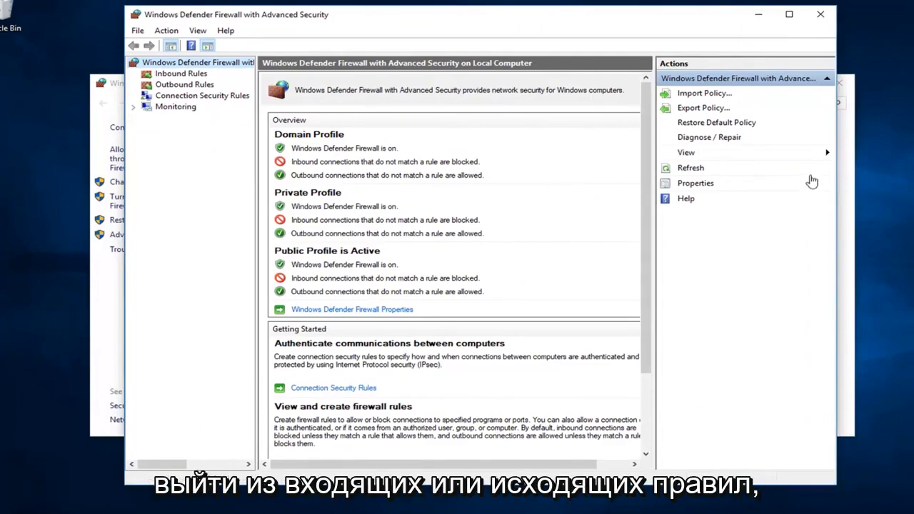
pyautogui.click(203, 95)
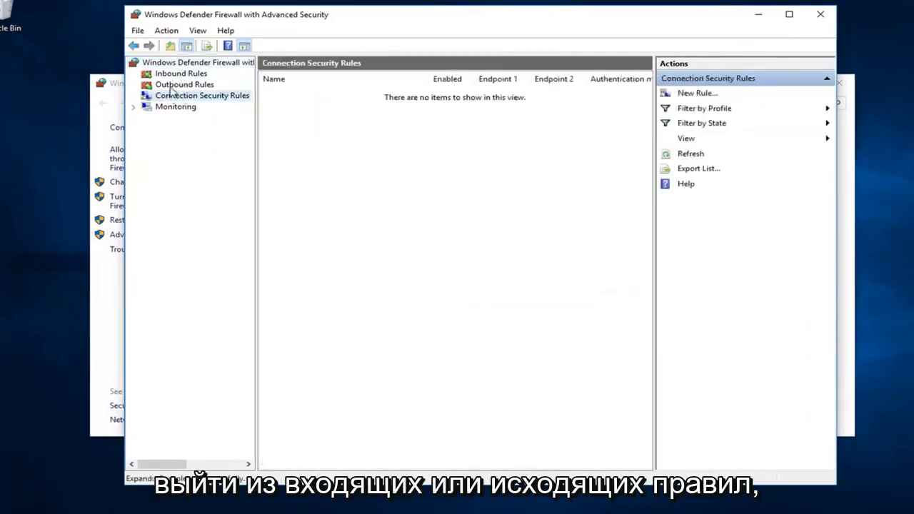
pyautogui.click(181, 73)
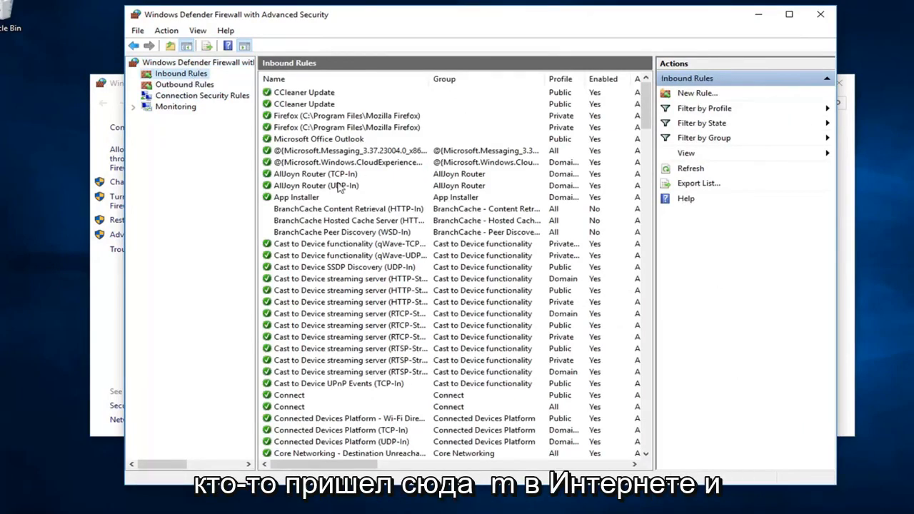
pyautogui.moveTo(626, 185)
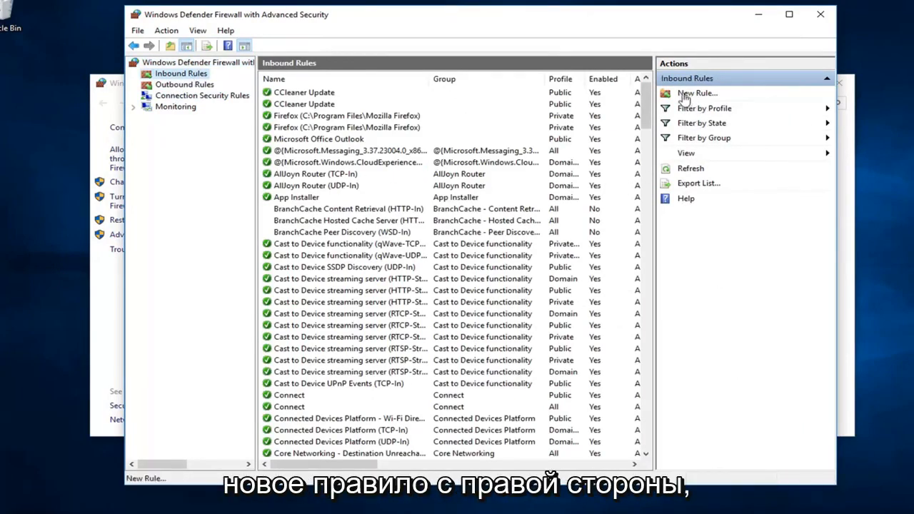
# - Start a New Inbound Rule with Port as the rule type
pyautogui.click(696, 93)
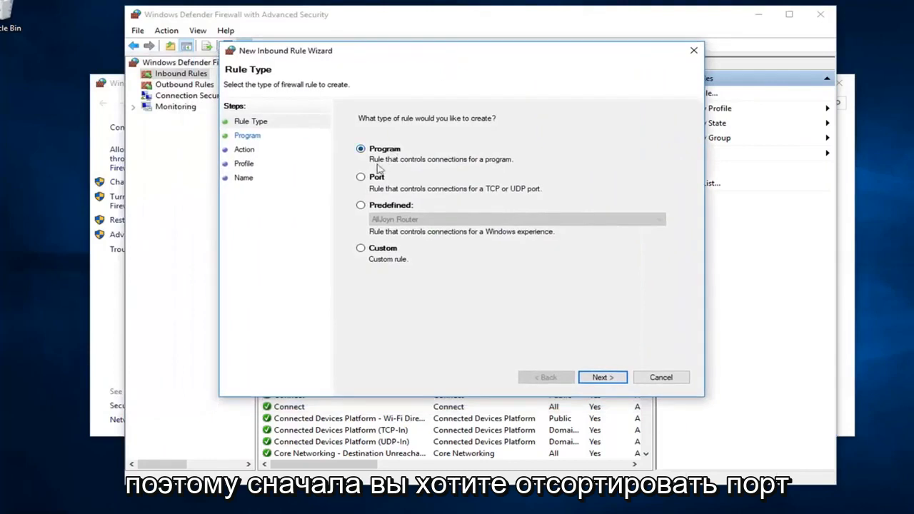
pyautogui.click(361, 176)
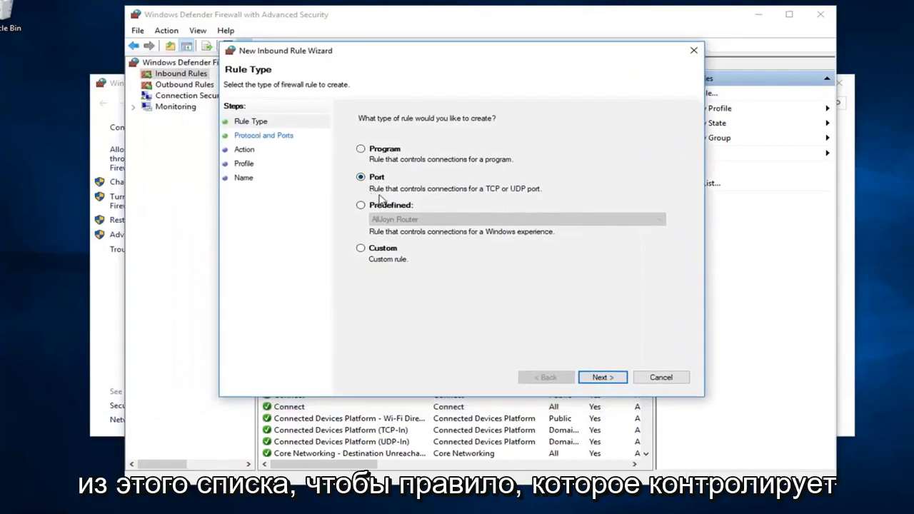
pyautogui.moveTo(509, 198)
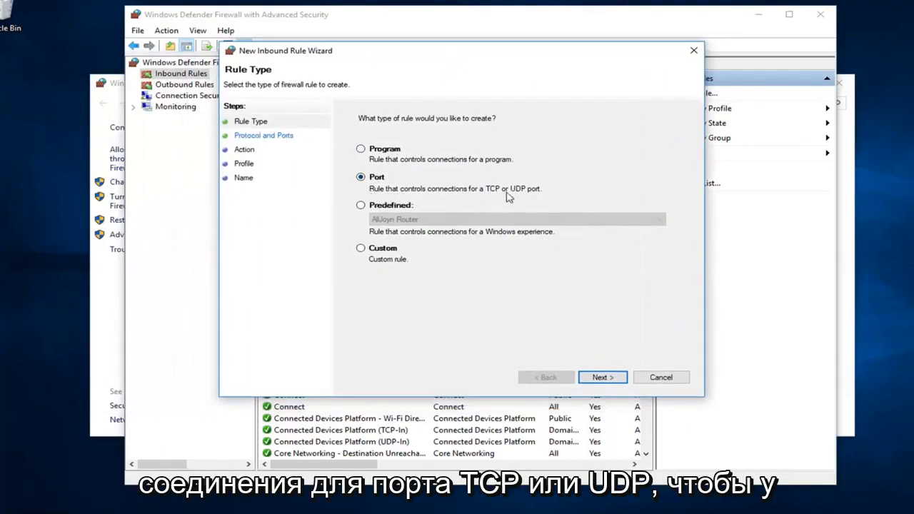
pyautogui.moveTo(507, 197)
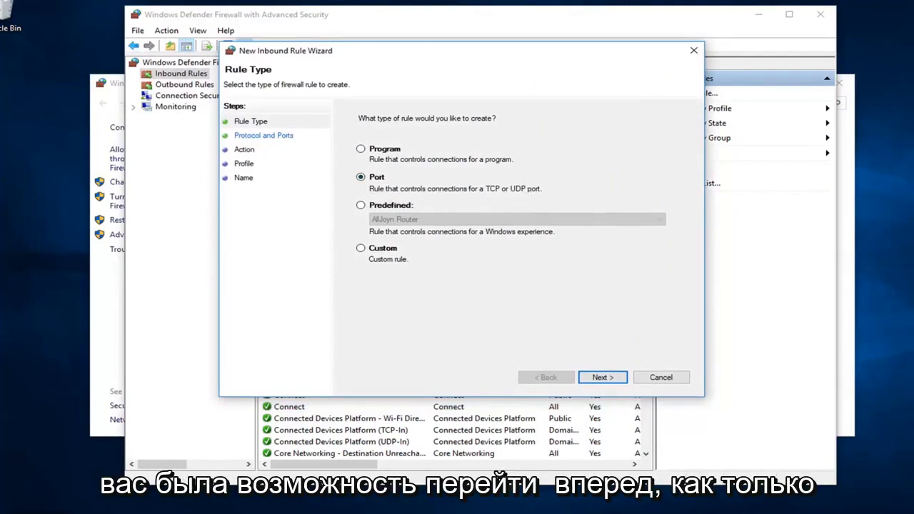
pyautogui.moveTo(547, 390)
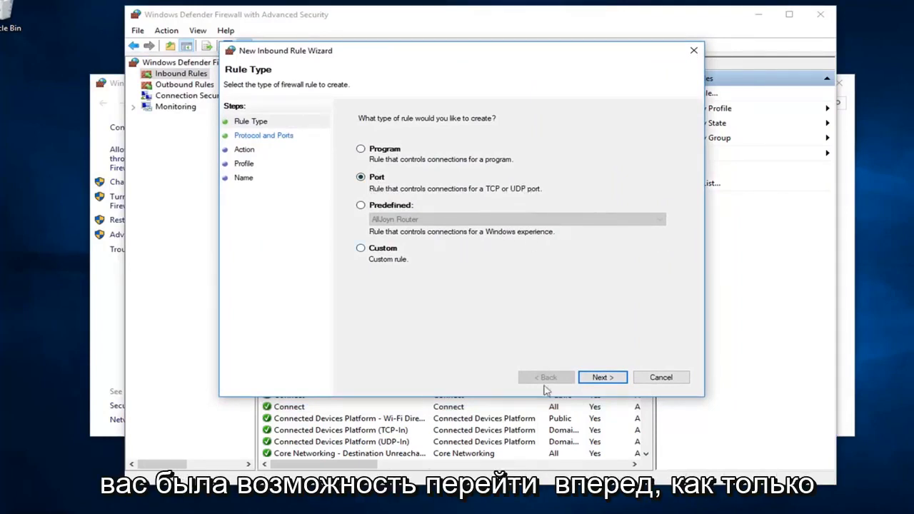
# - Set the rule to TCP with specific local port 80
pyautogui.click(602, 377)
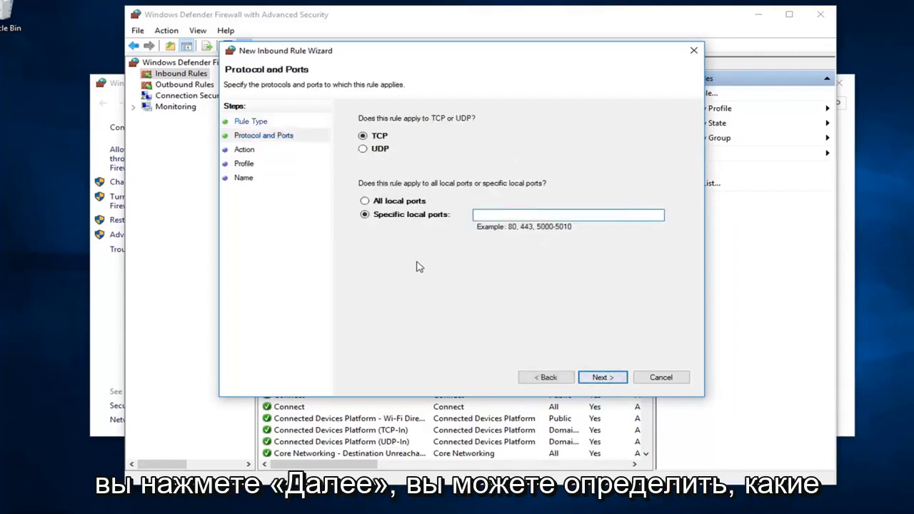
pyautogui.moveTo(596, 246)
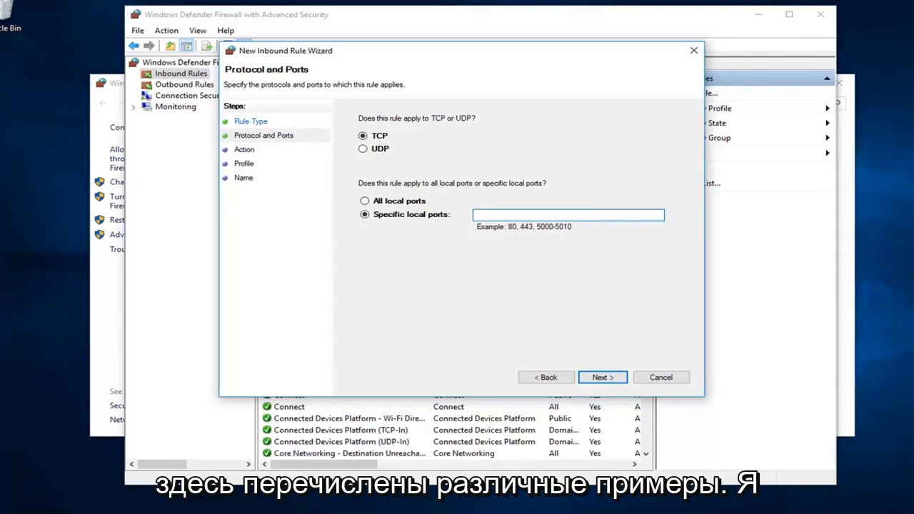
pyautogui.click(568, 215)
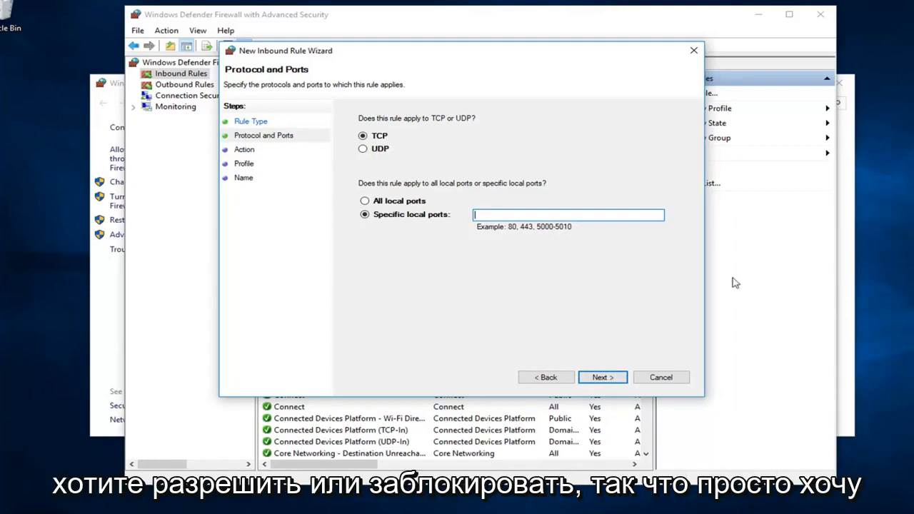
pyautogui.moveTo(500, 225)
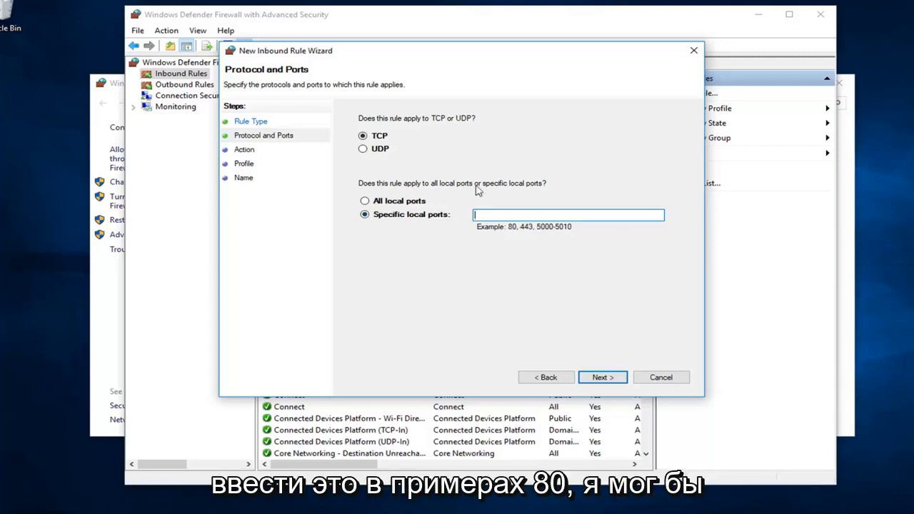
pyautogui.write('80')
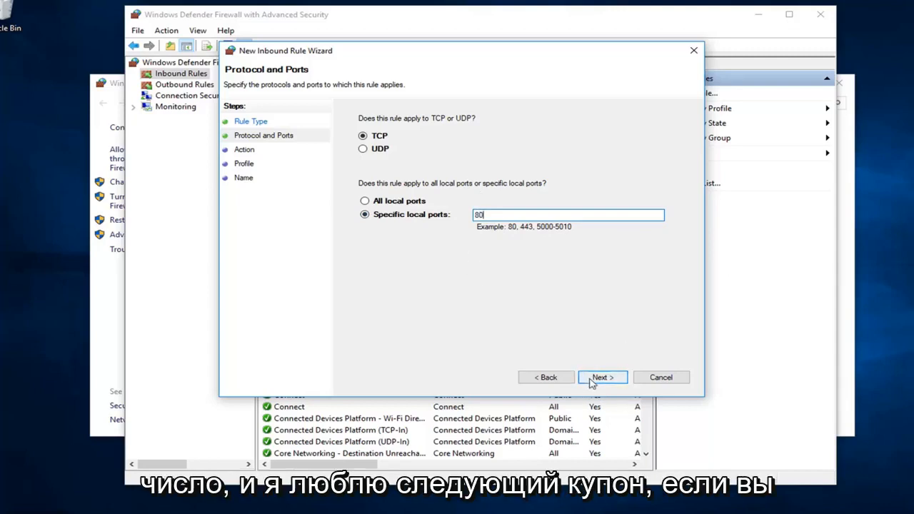
# - Choose 'Block the connection' on the wizard's Action page
pyautogui.click(602, 377)
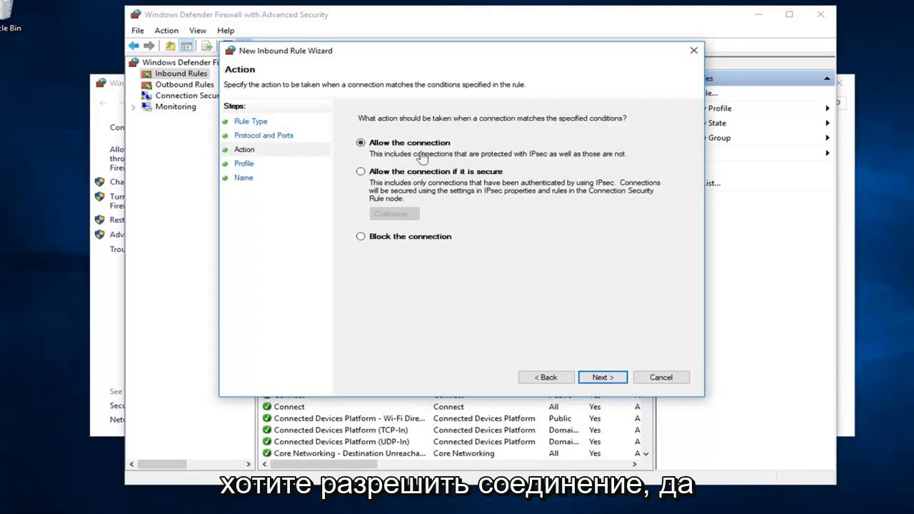
pyautogui.moveTo(400, 154)
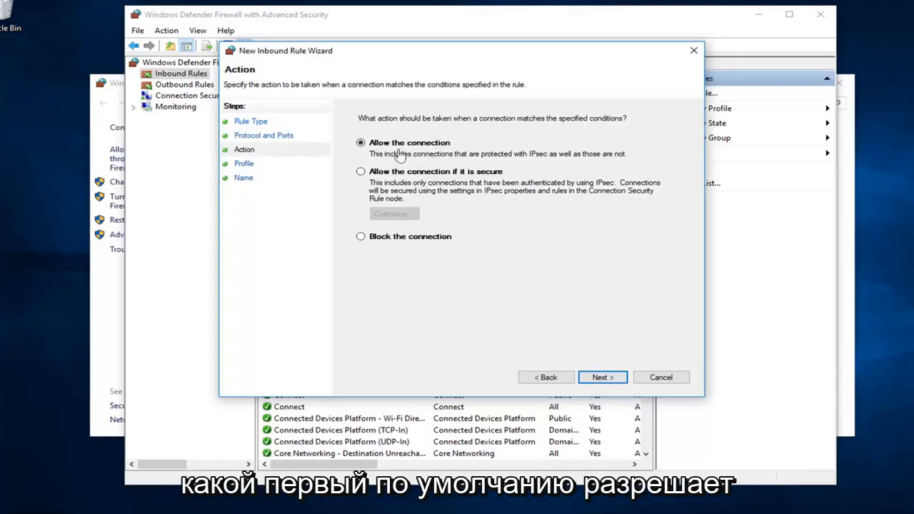
pyautogui.moveTo(446, 164)
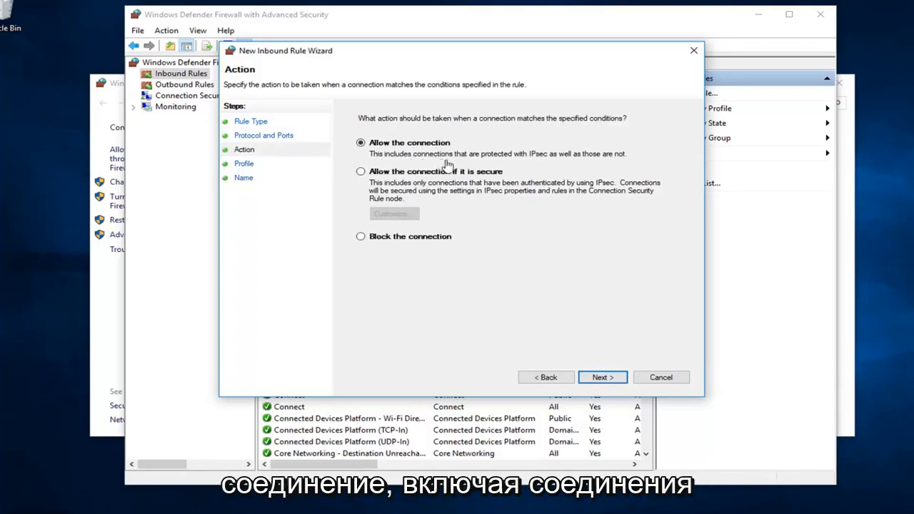
pyautogui.moveTo(554, 164)
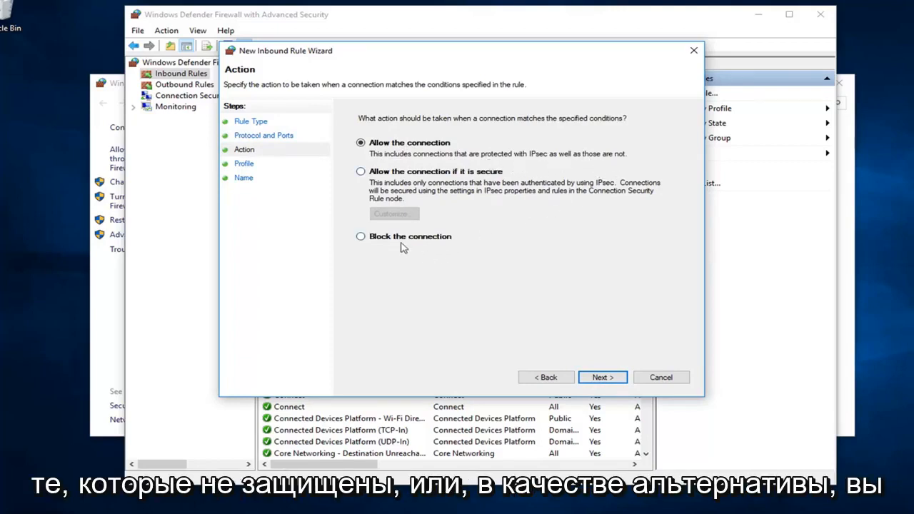
pyautogui.click(360, 237)
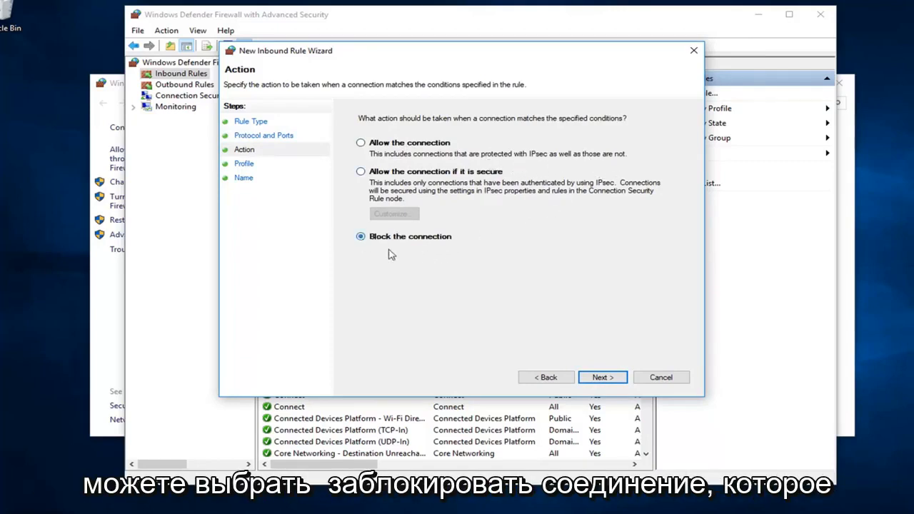
pyautogui.moveTo(386, 208)
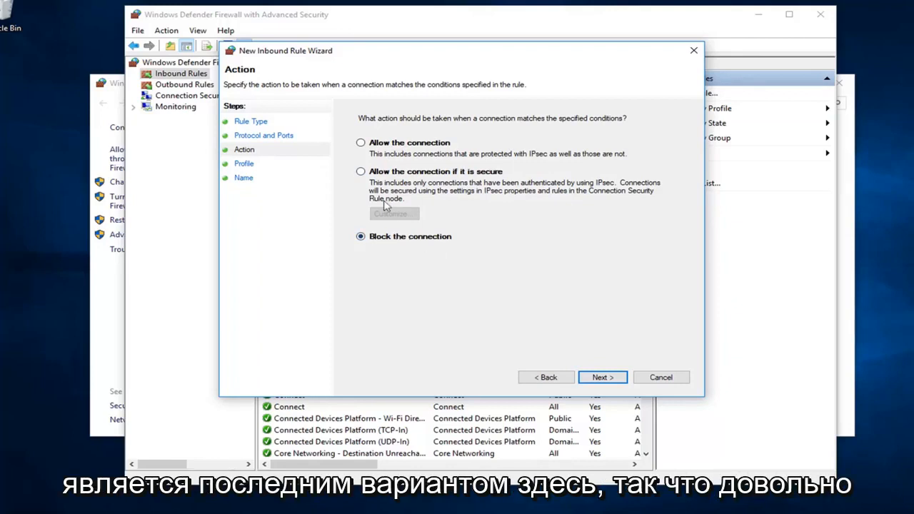
pyautogui.moveTo(520, 261)
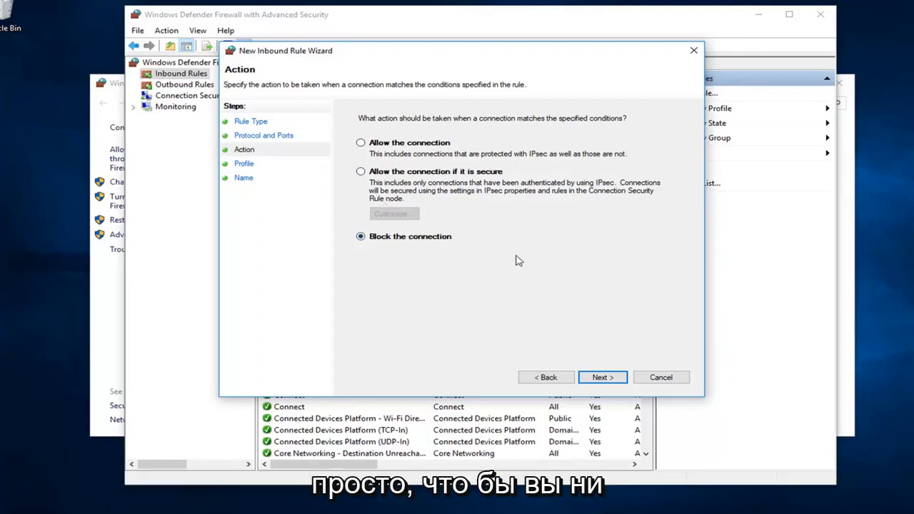
pyautogui.moveTo(390, 227)
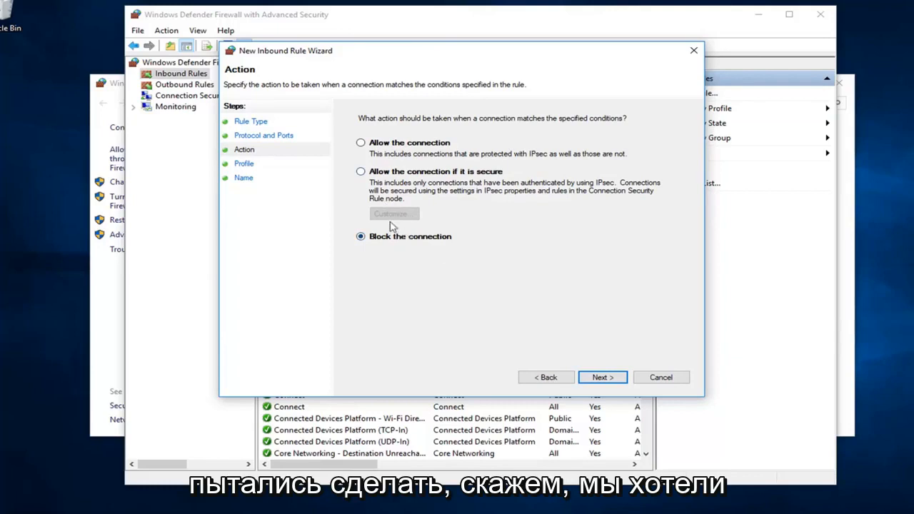
pyautogui.moveTo(391, 153)
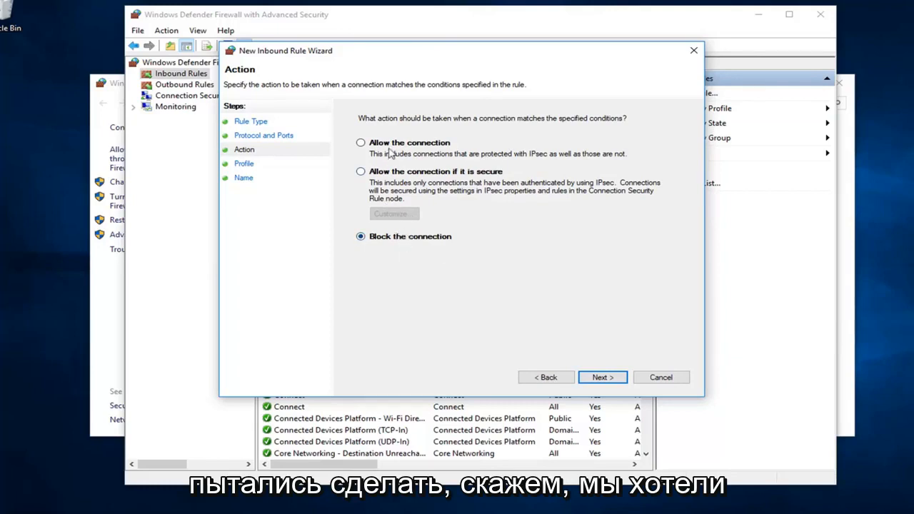
pyautogui.moveTo(529, 394)
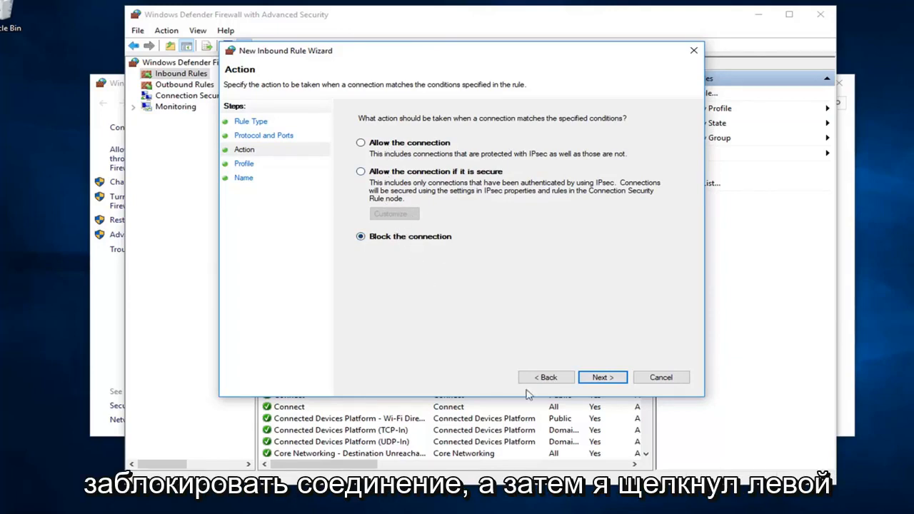
# - Keep Domain, Private and Public profiles checked and continue to the Name page
pyautogui.click(602, 377)
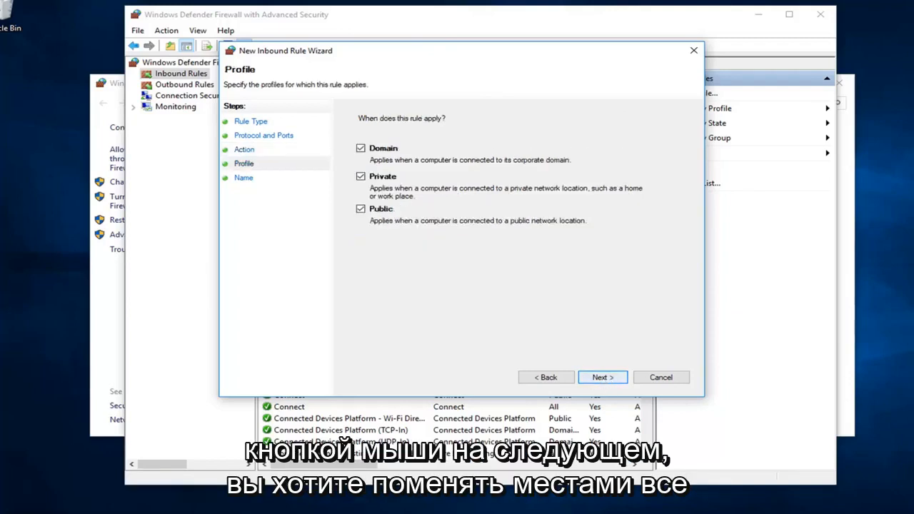
pyautogui.moveTo(471, 306)
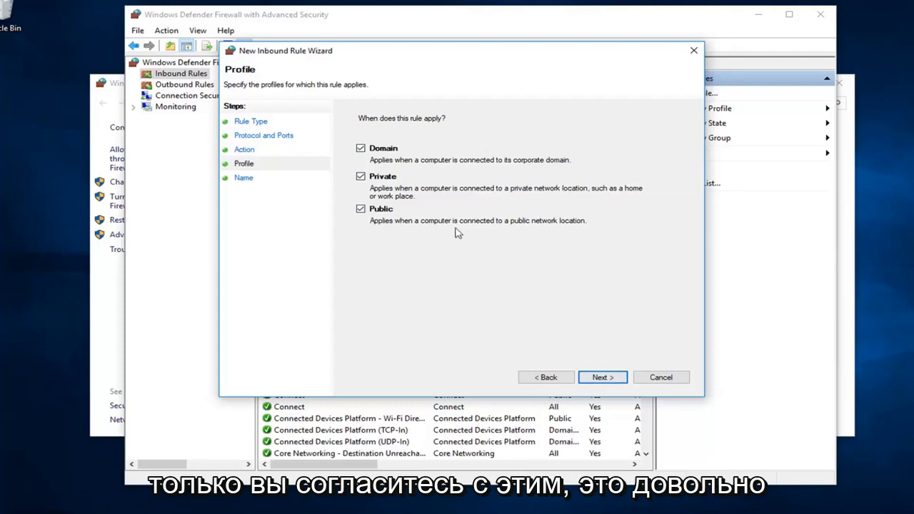
pyautogui.click(603, 377)
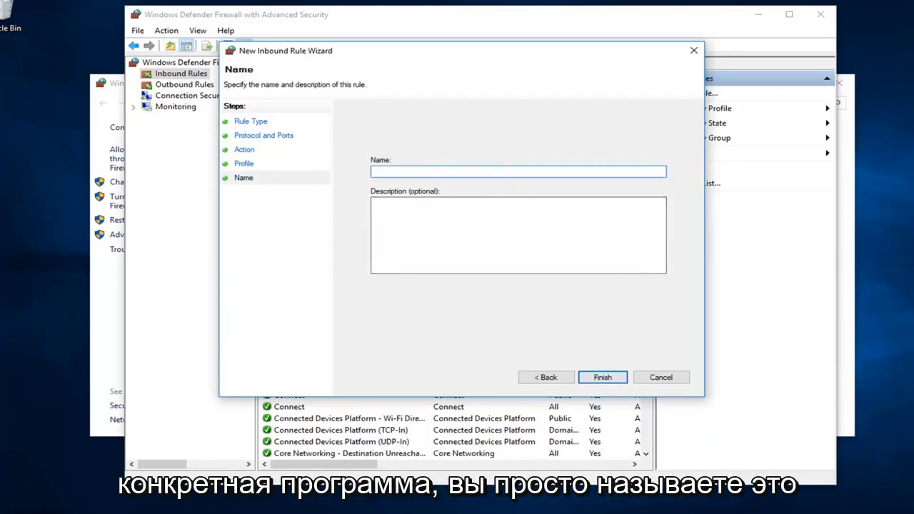
pyautogui.moveTo(355, 185)
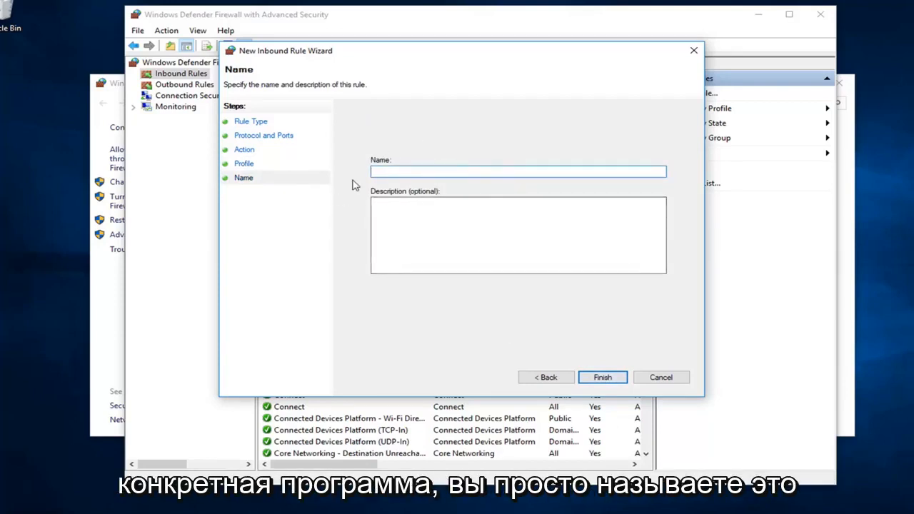
# - Enter 'Blocking Whatever' as the rule name
pyautogui.write('Blocking')
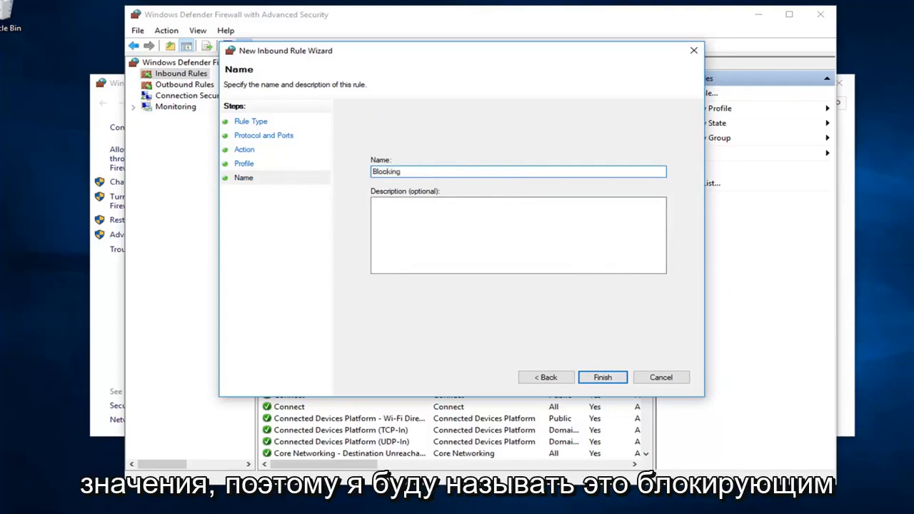
pyautogui.write('Whate')
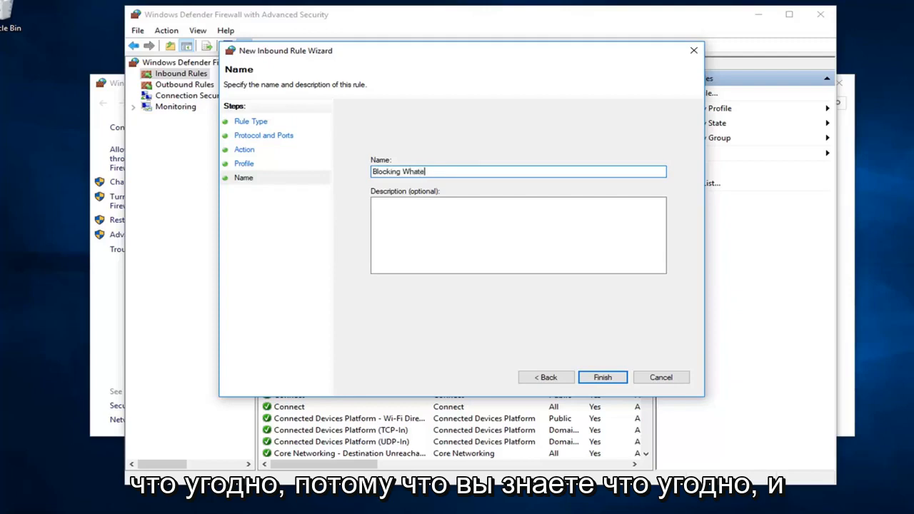
pyautogui.write('ver')
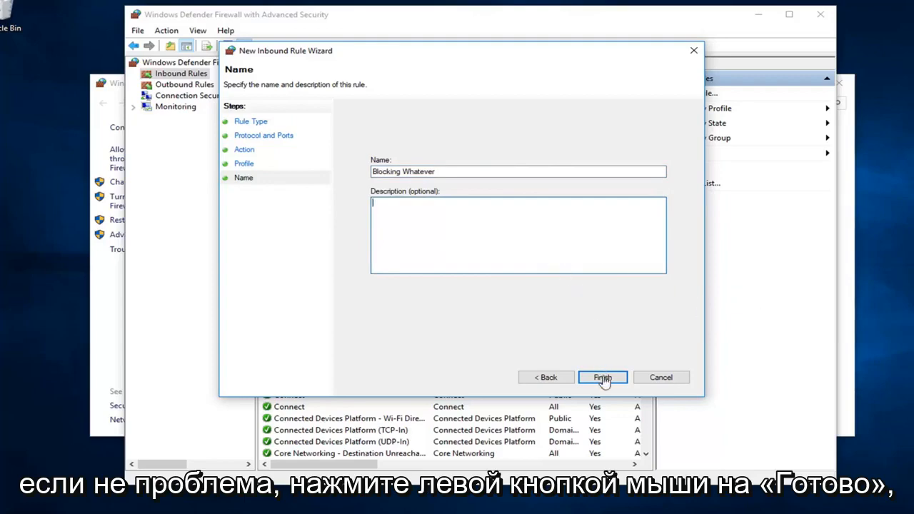
# - Finish the wizard and select the new Blocking Whatever rule in Inbound Rules
pyautogui.click(603, 377)
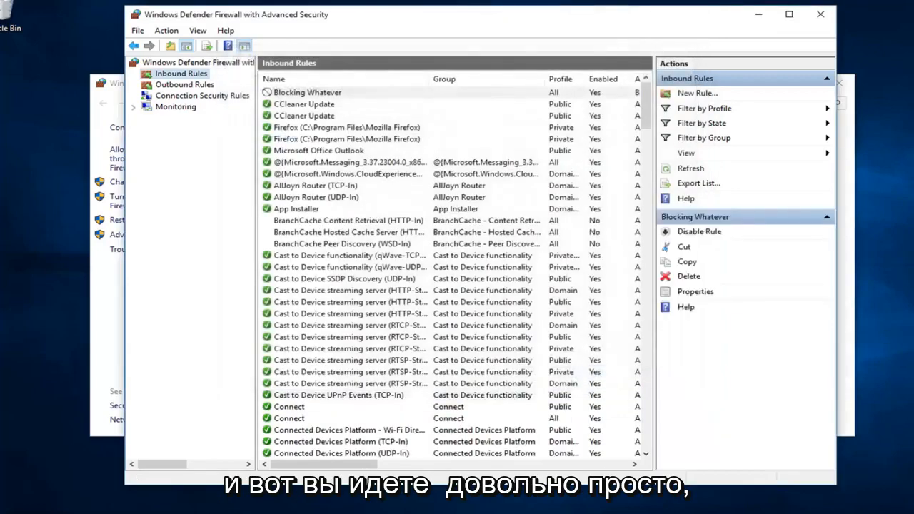
pyautogui.moveTo(817, 338)
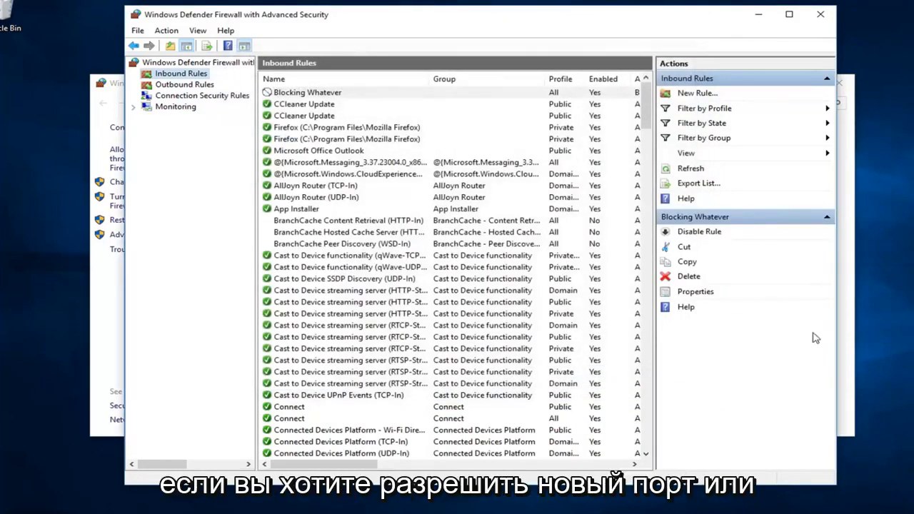
pyautogui.moveTo(564, 221)
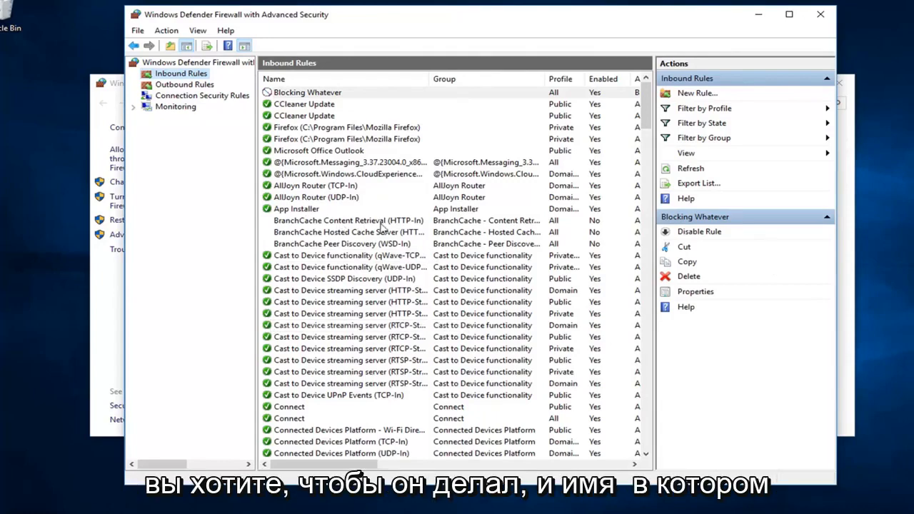
pyautogui.moveTo(285, 308)
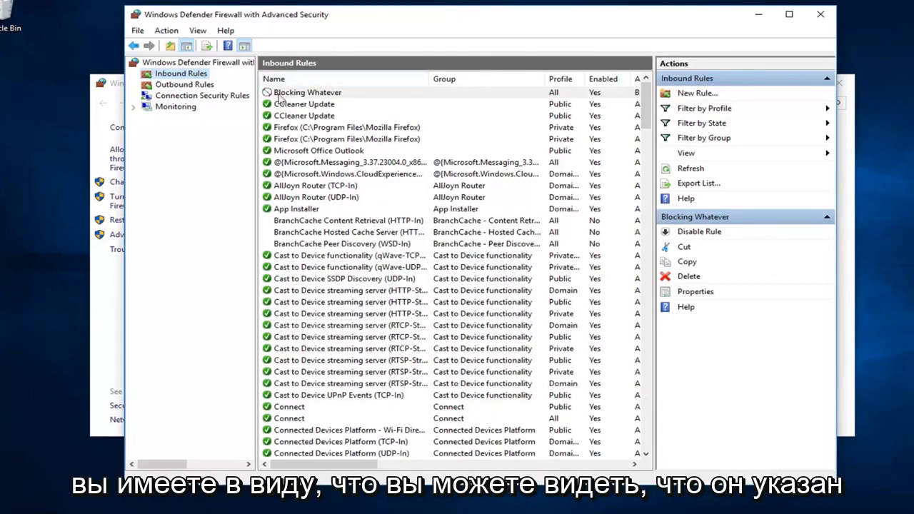
pyautogui.click(307, 93)
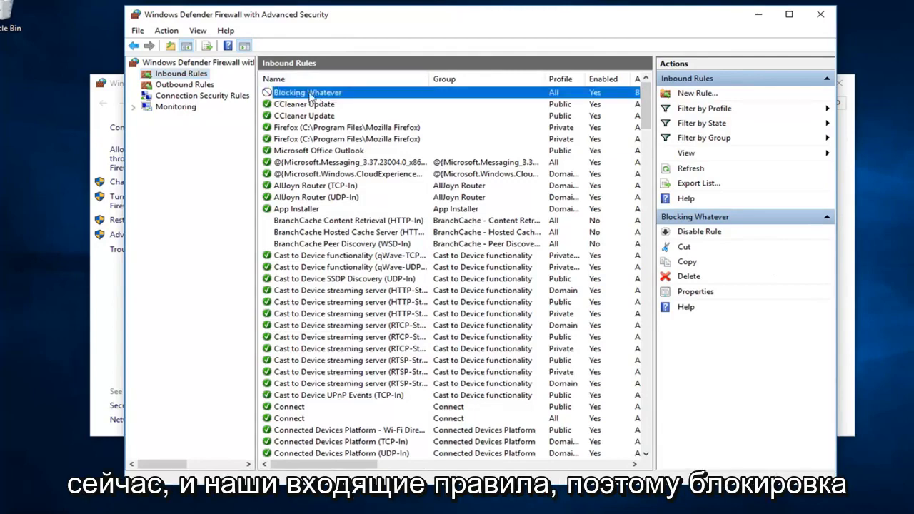
pyautogui.moveTo(347, 90)
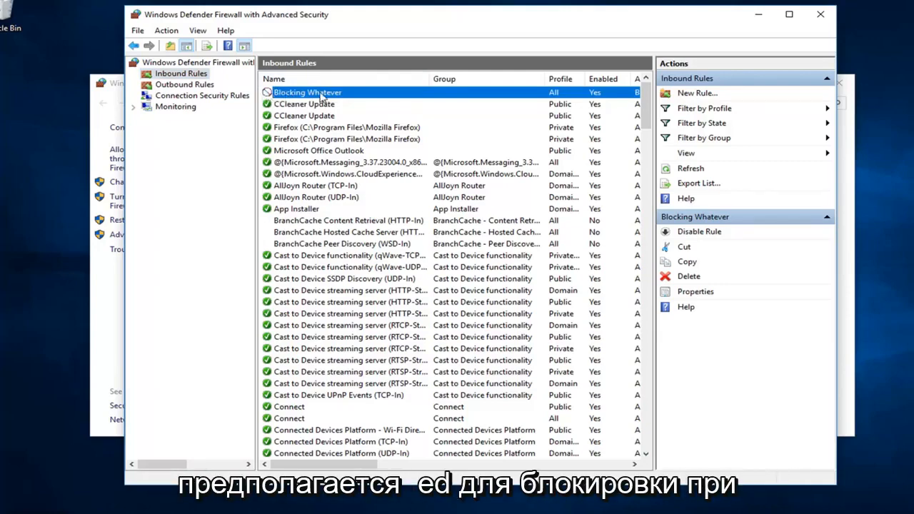
# - Open Blocking Whatever's properties on the Programs and Services page
pyautogui.doubleClick(308, 92)
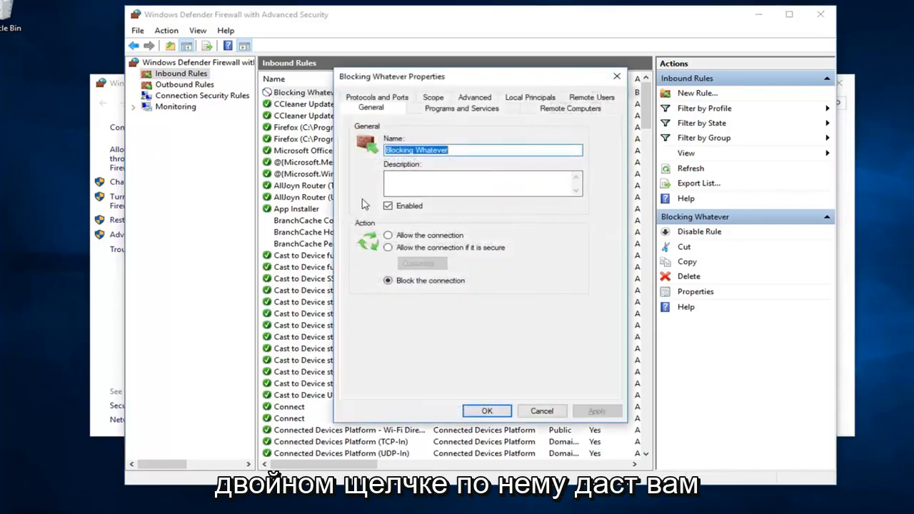
pyautogui.moveTo(397, 245)
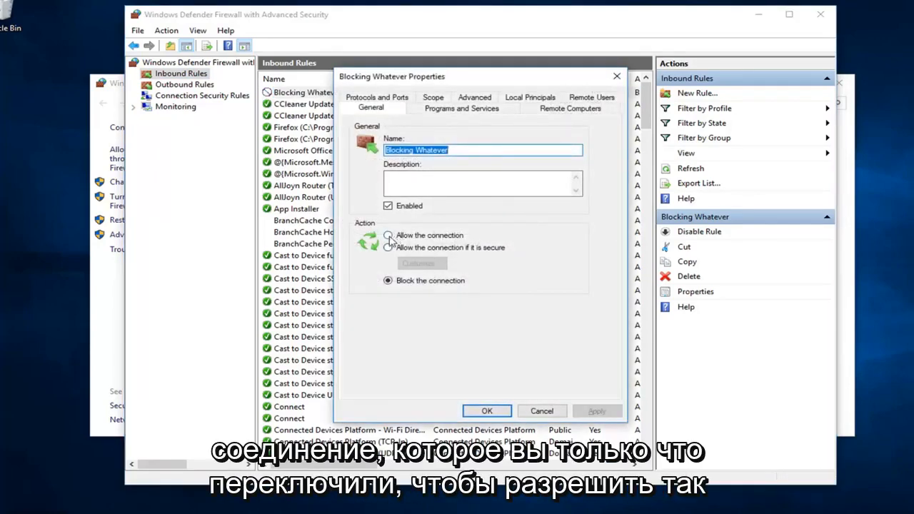
pyautogui.click(388, 280)
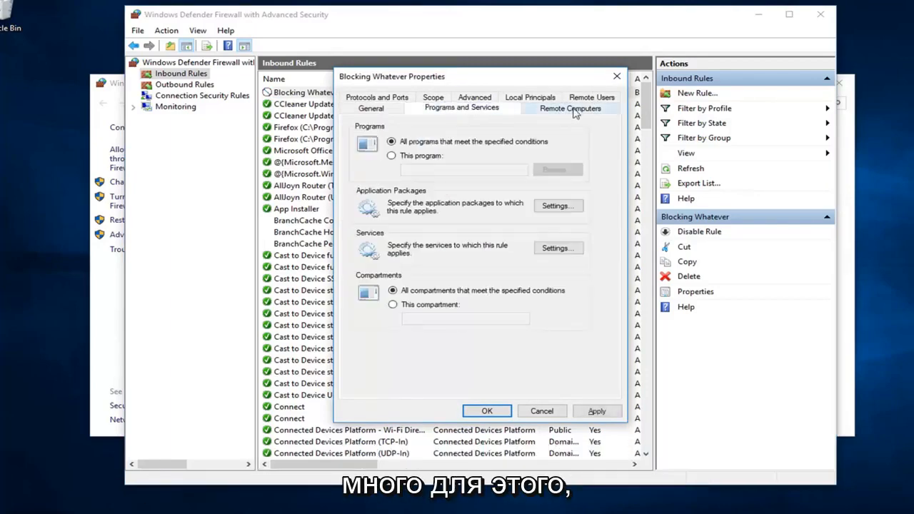
# - Check the Blocking Whatever rule's Disable/Delete actions, then close the firewall console, keeping the rule
pyautogui.rightClick(307, 92)
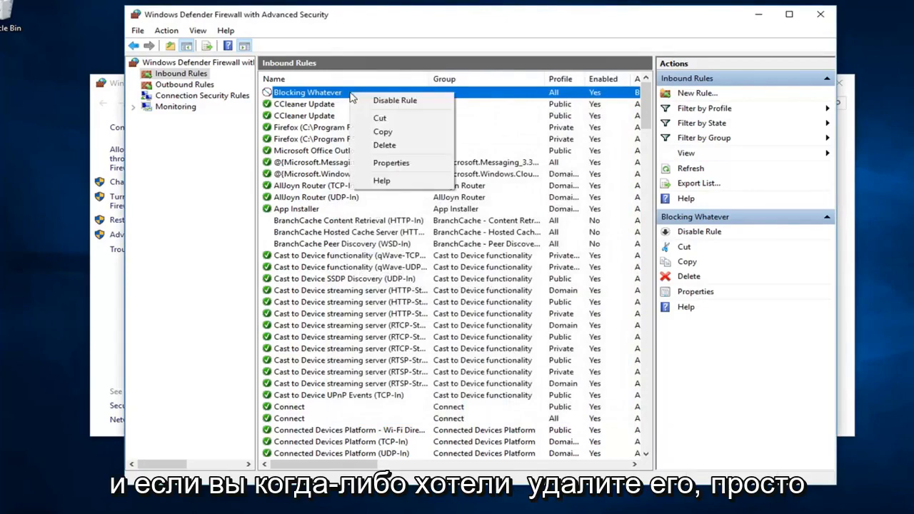
pyautogui.moveTo(437, 118)
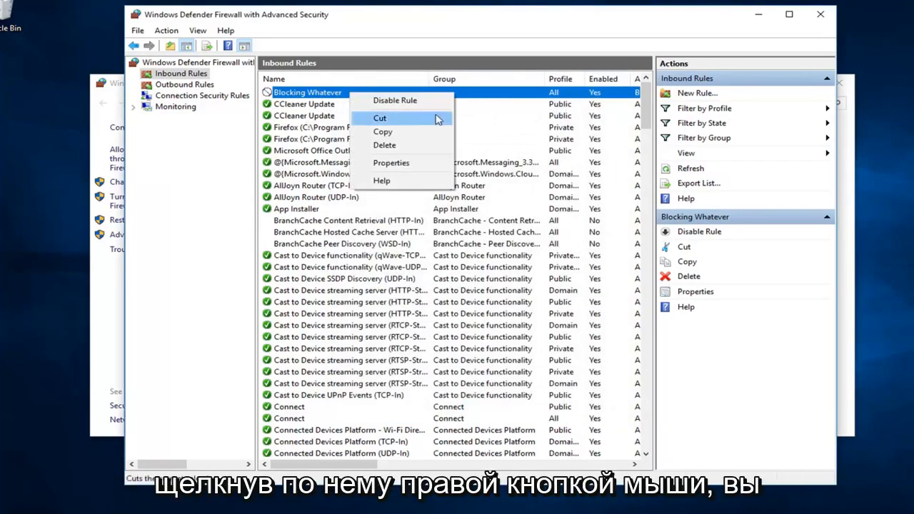
pyautogui.moveTo(384, 145)
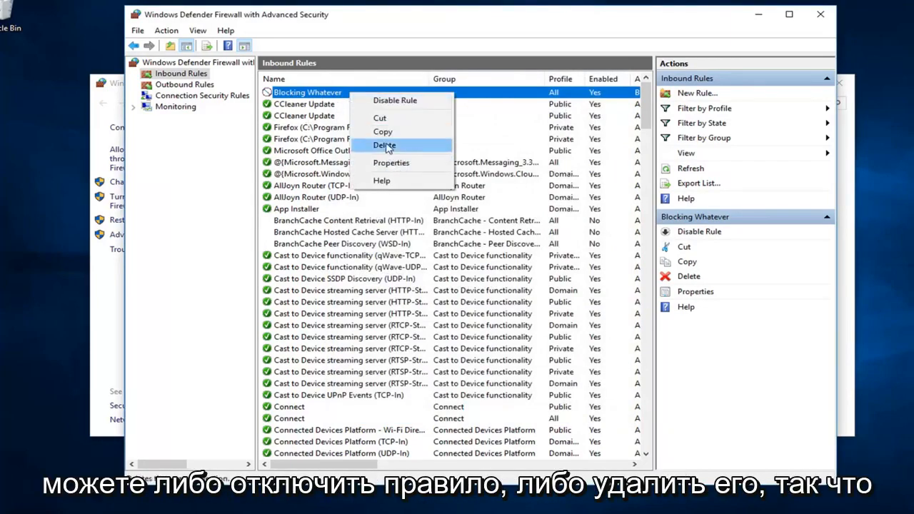
pyautogui.click(384, 146)
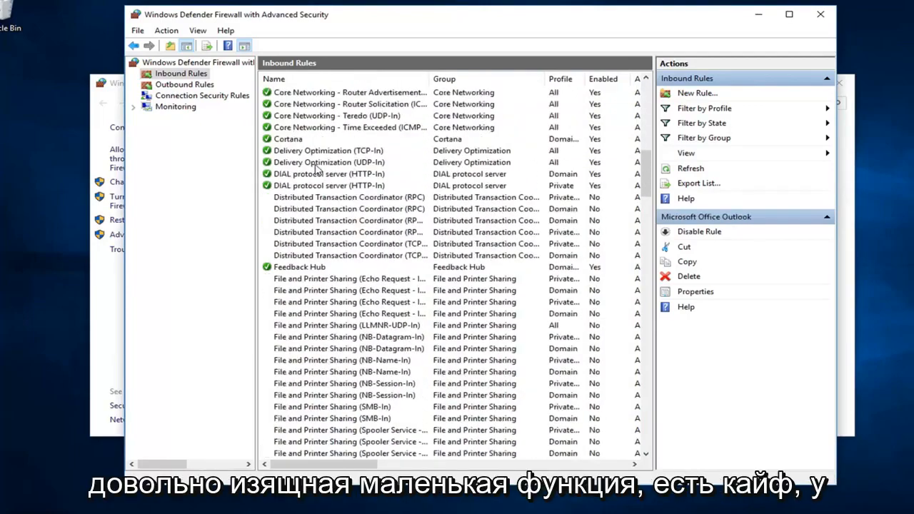
pyautogui.scroll(3)
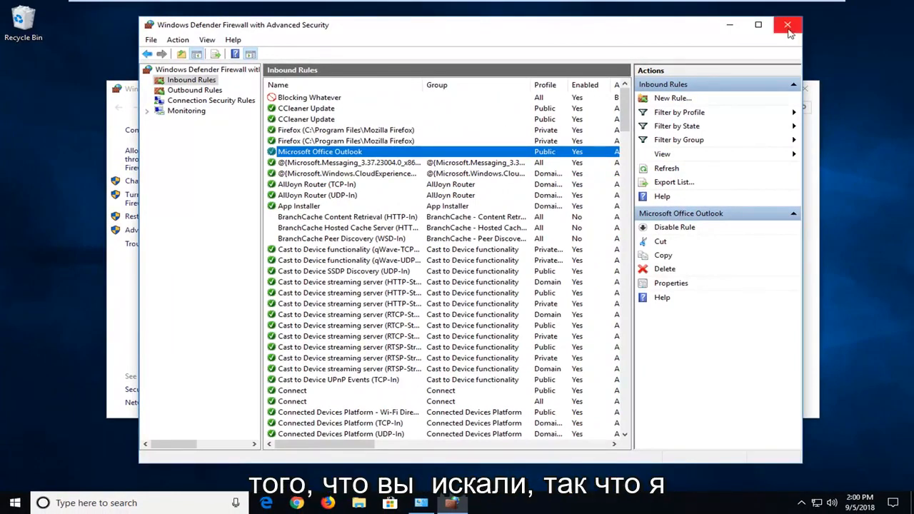
pyautogui.click(788, 25)
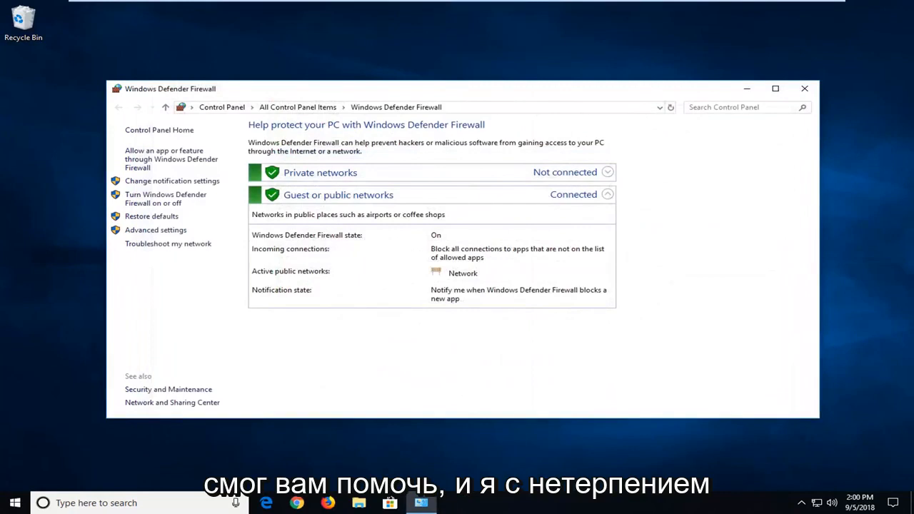